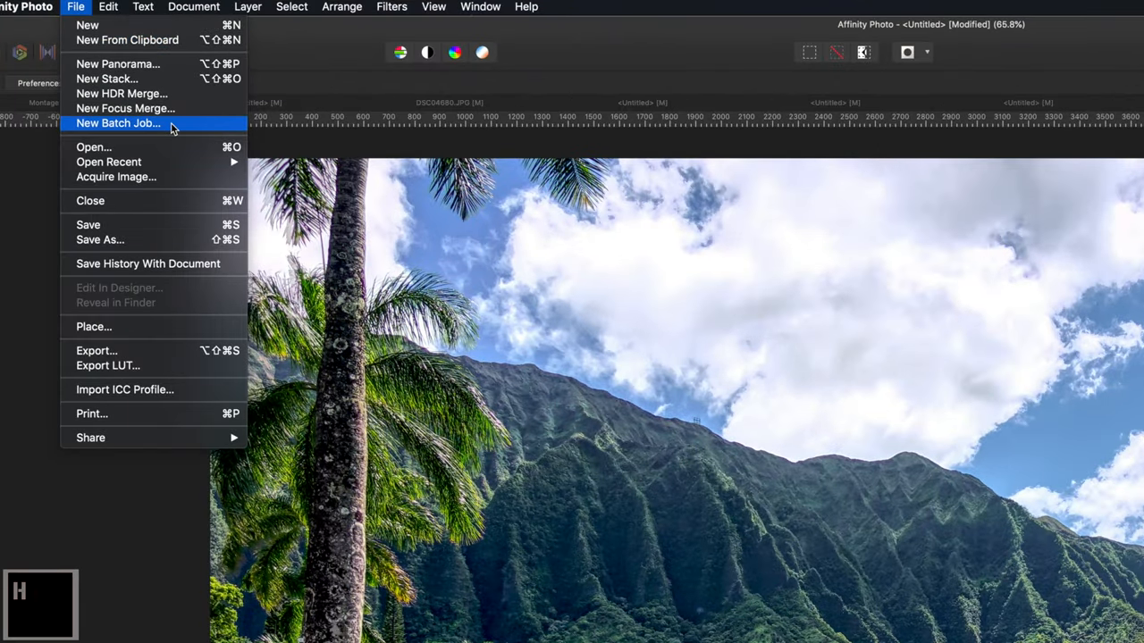
Choose New Batch Job from the File menu to open the batch setup window
left_click(117, 123)
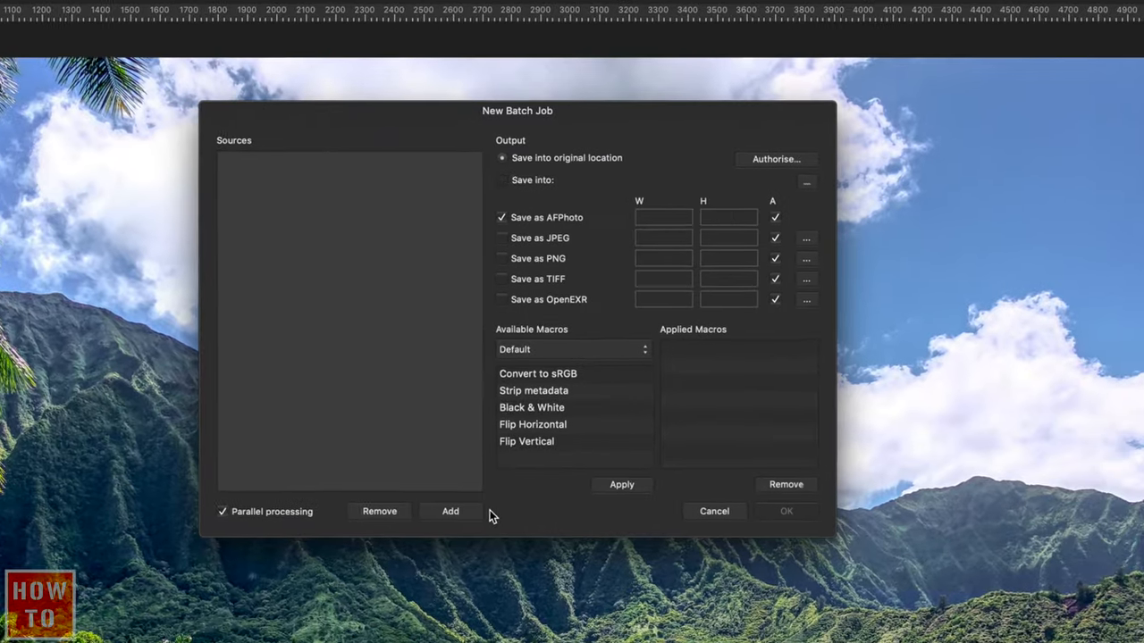
Add all photos from the AInstagramer folder as batch sources
left_click(449, 511)
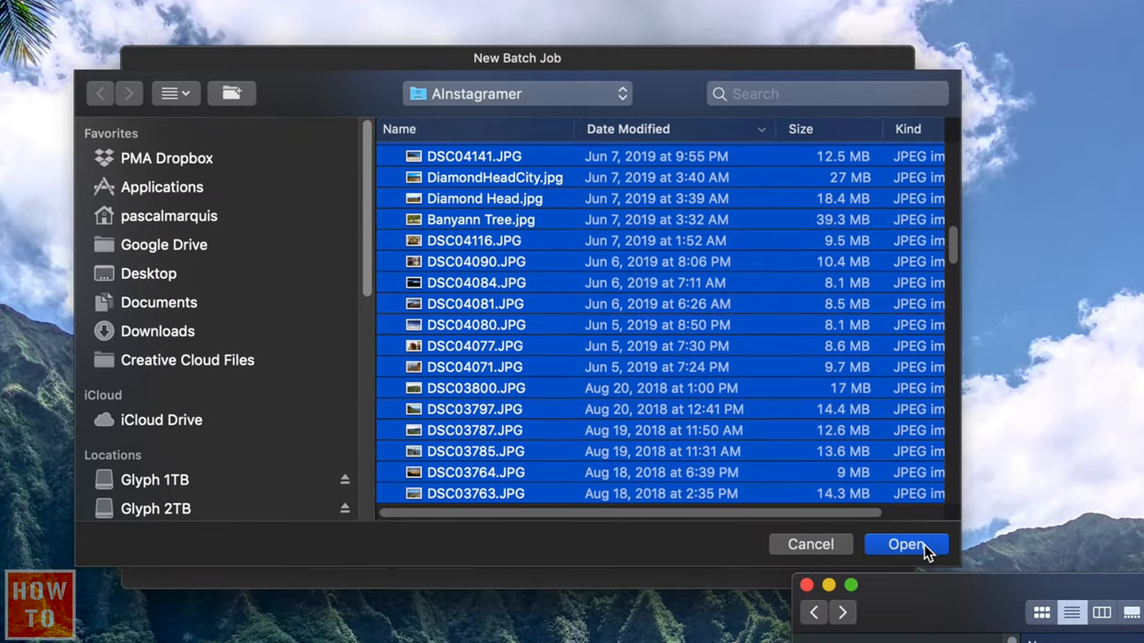
left_click(905, 544)
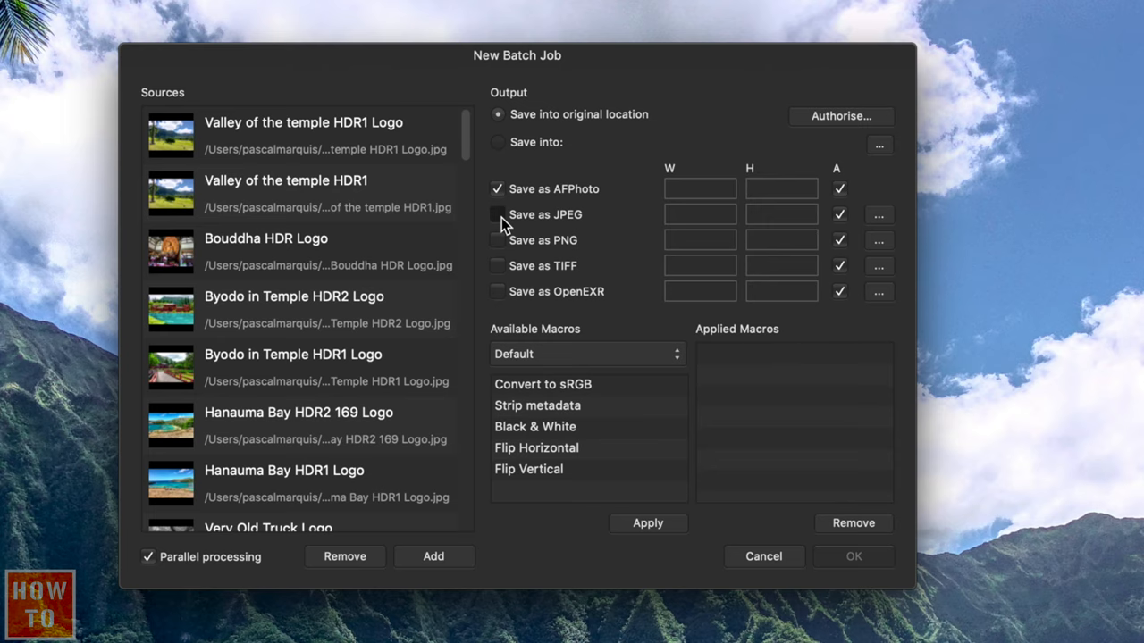
Enable Save as JPEG and set output to save into the Hawaii Compresser folder
left_click(497, 214)
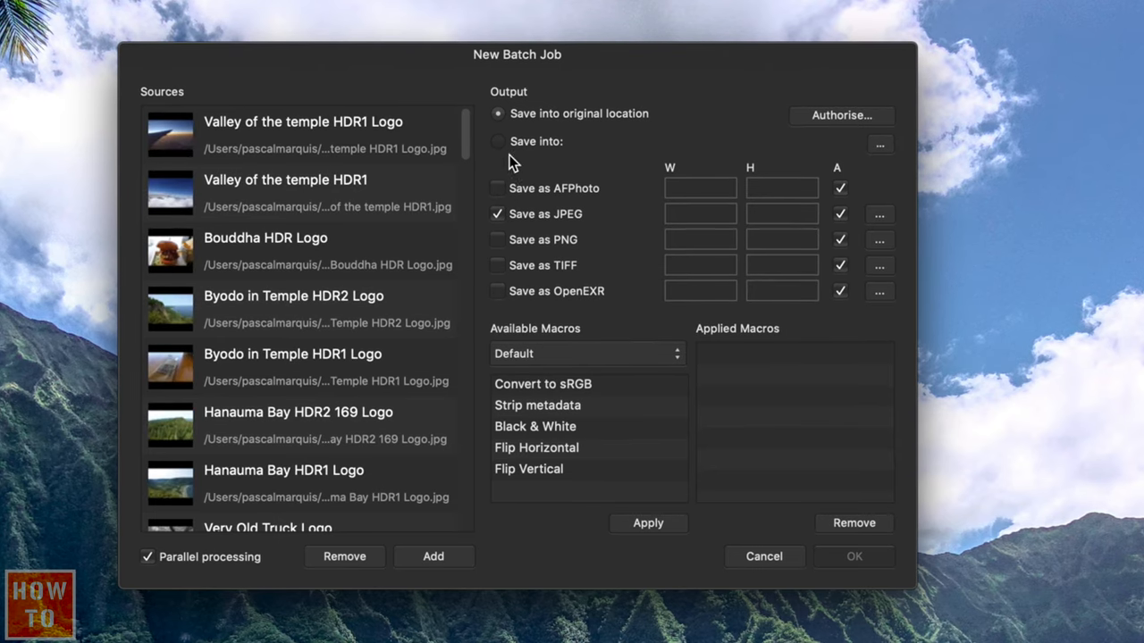
left_click(497, 141)
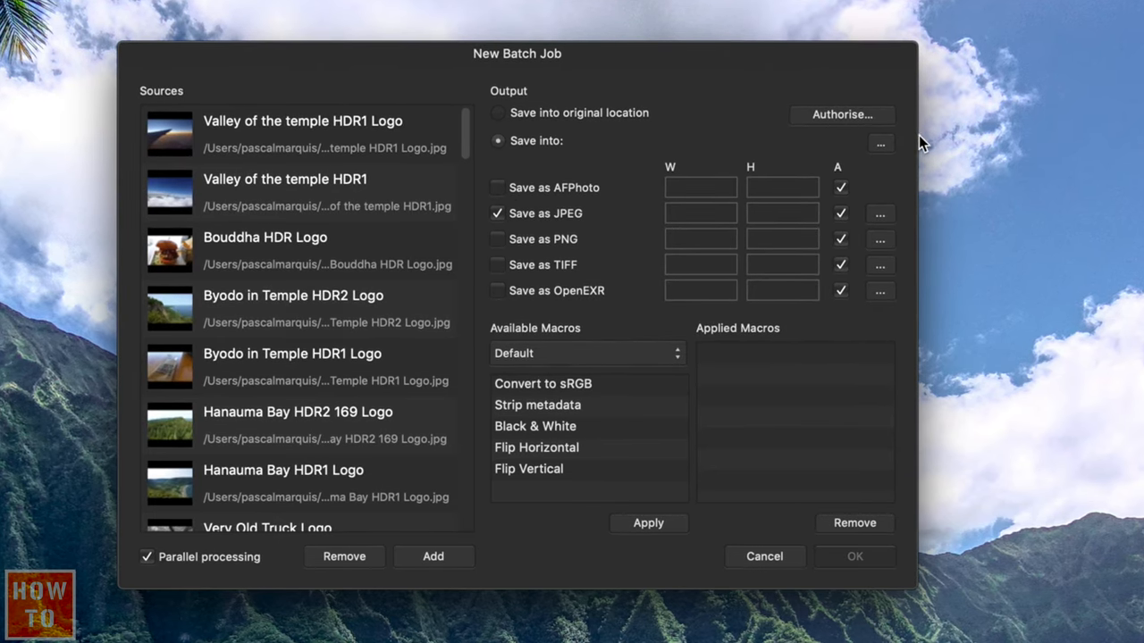
left_click(880, 143)
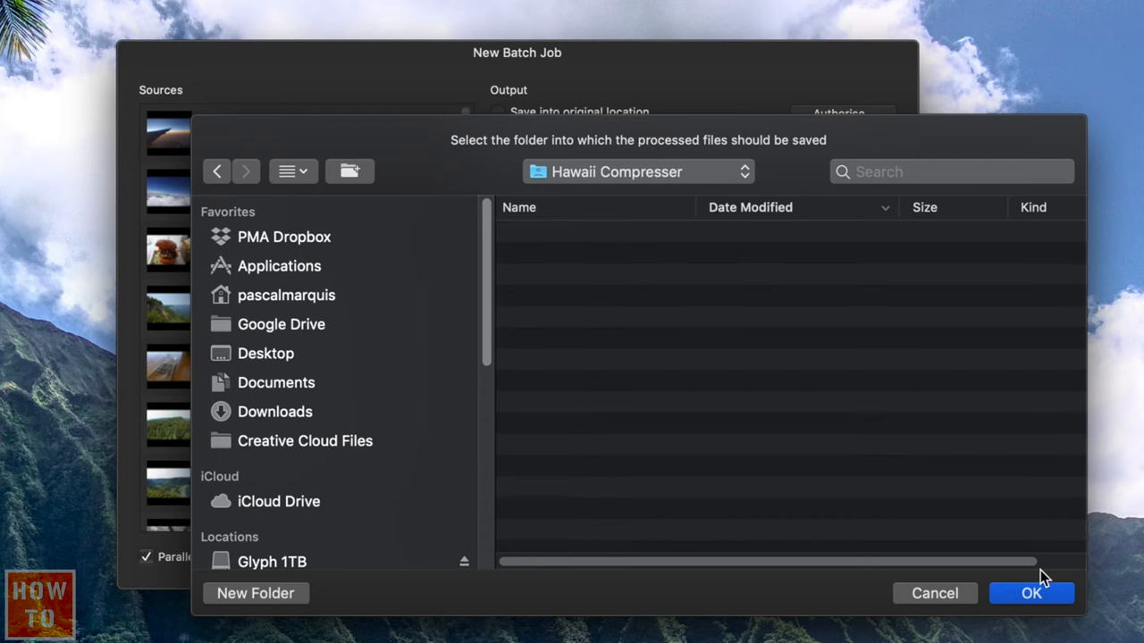
left_click(1031, 593)
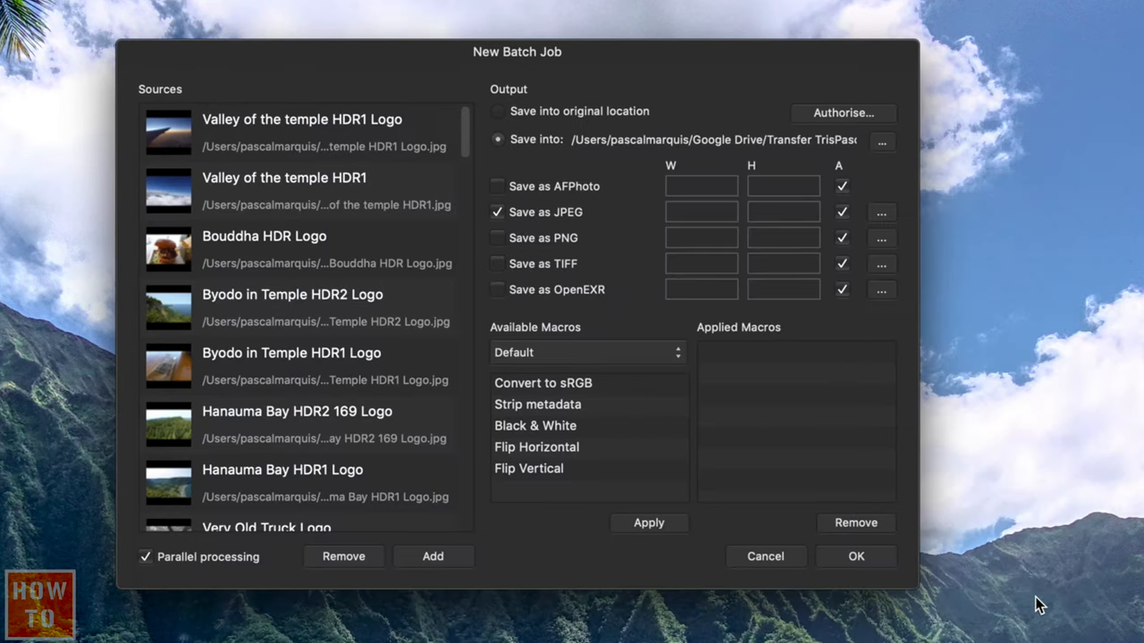
Set the batch JPEG output quality to 85 in the JPEG options
left_click(881, 212)
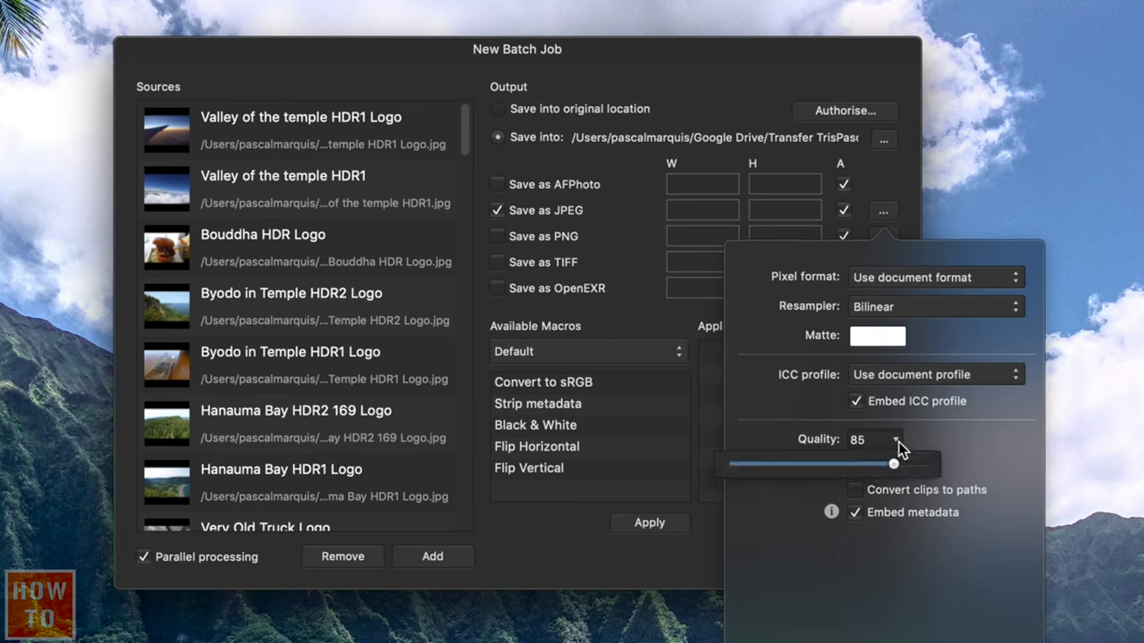
left_click_drag(894, 462, 871, 464)
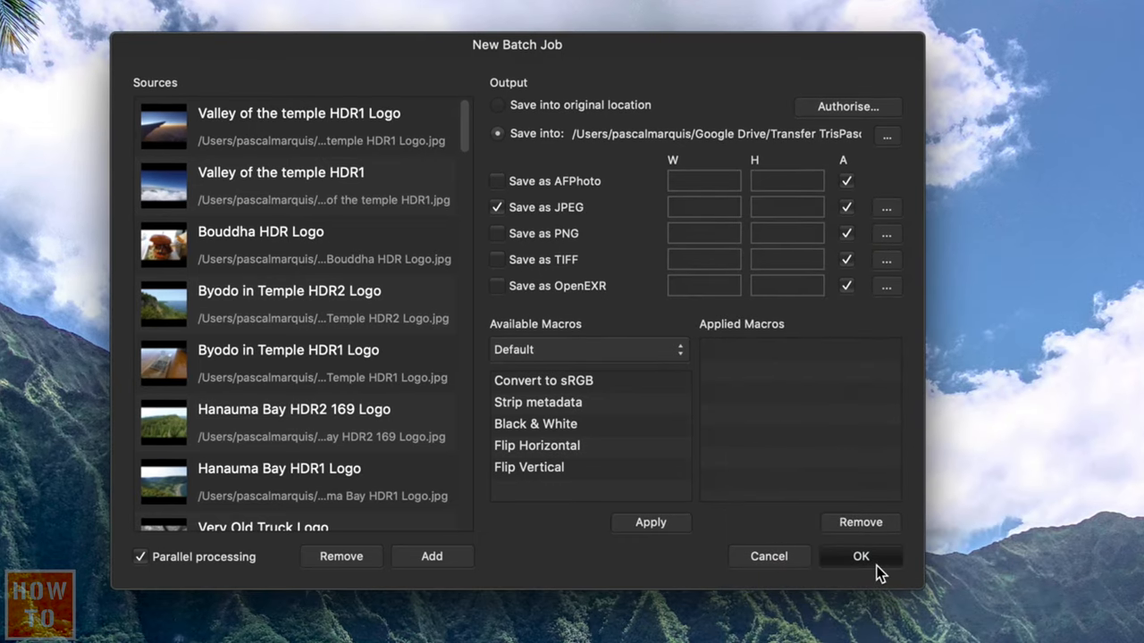
Run the batch, then preview the Byodo in Temple HDR1 Logo JPEG in Finder
left_click(860, 556)
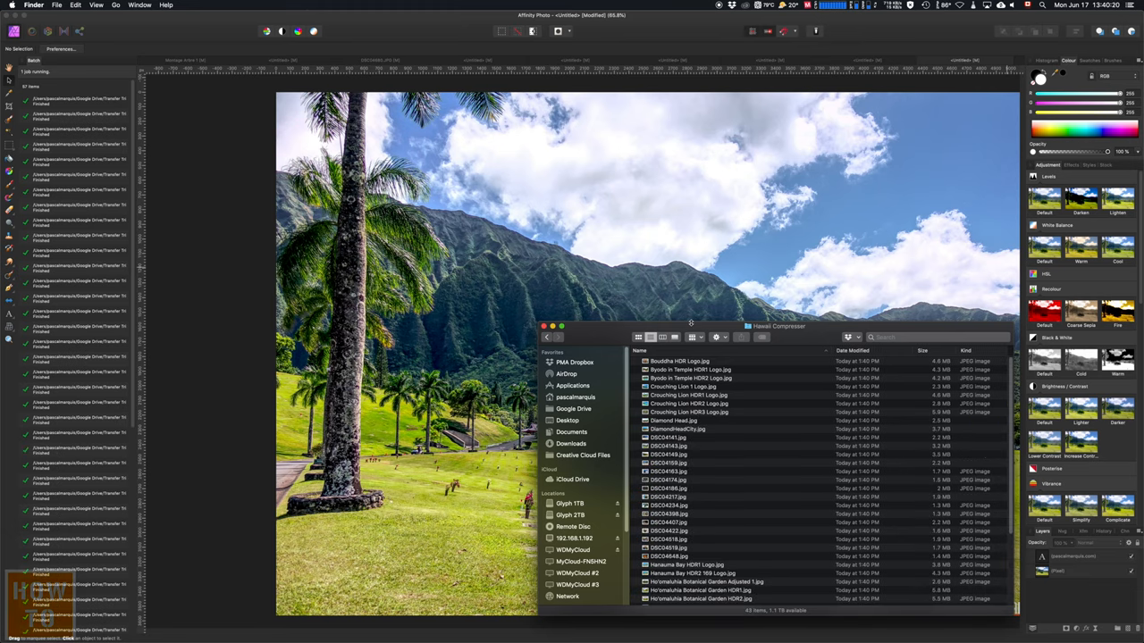
double_click(684, 369)
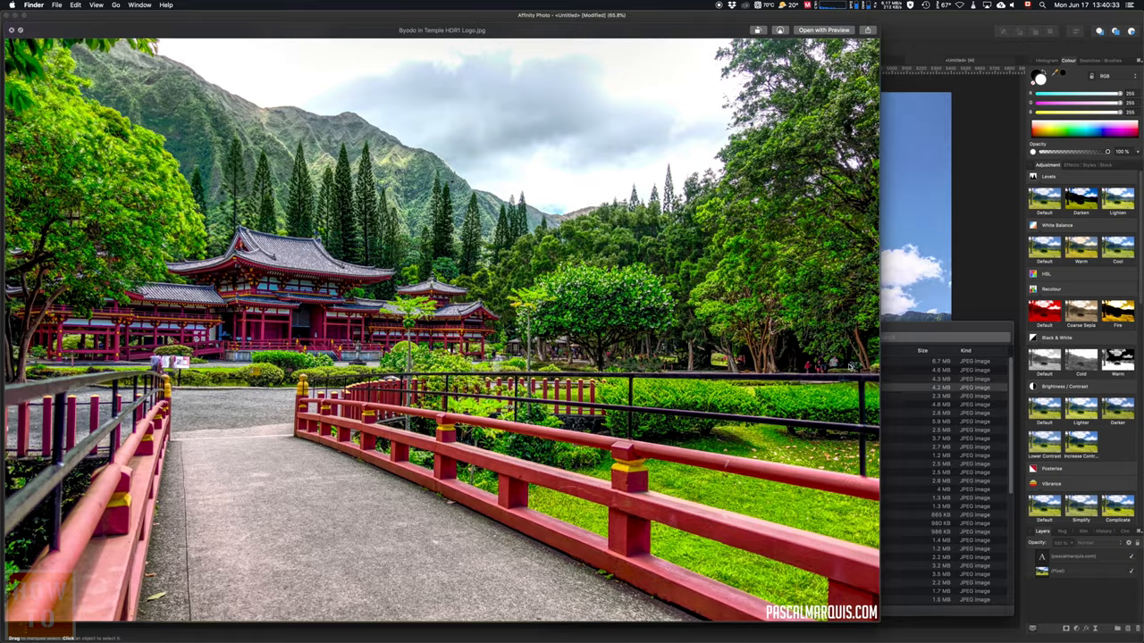